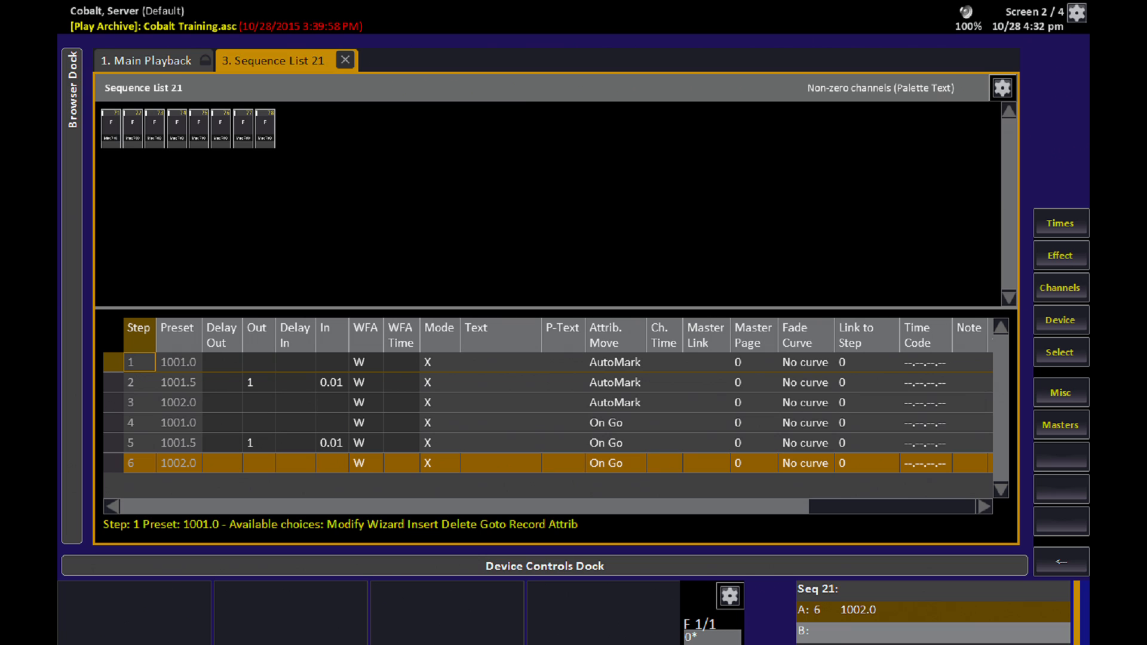
left_click(615, 335)
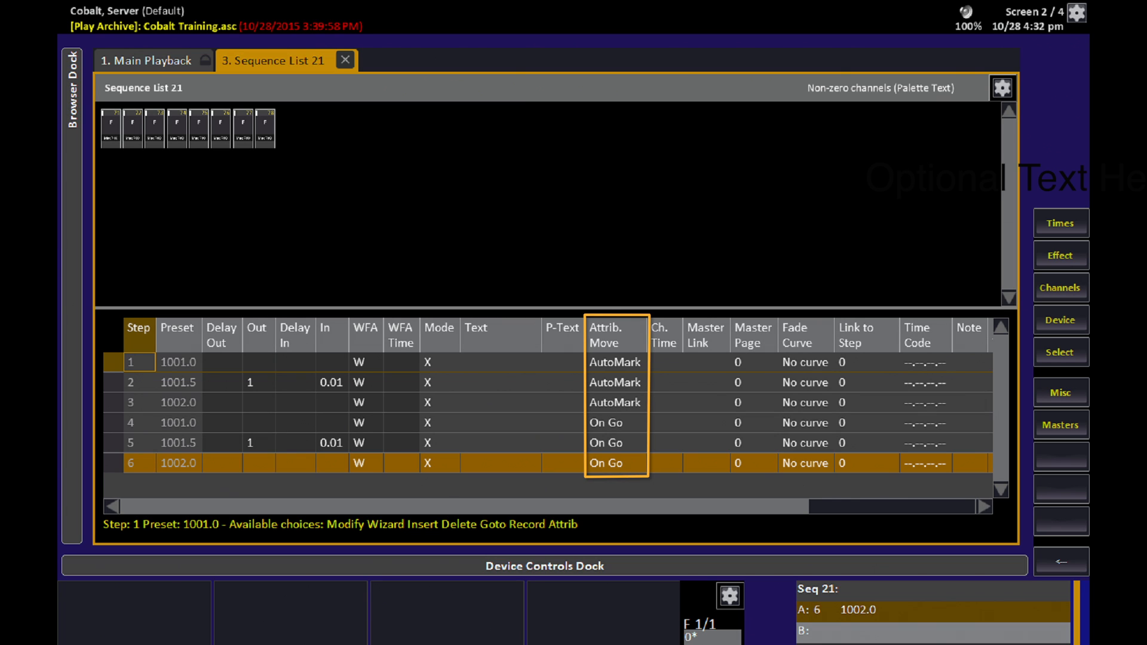